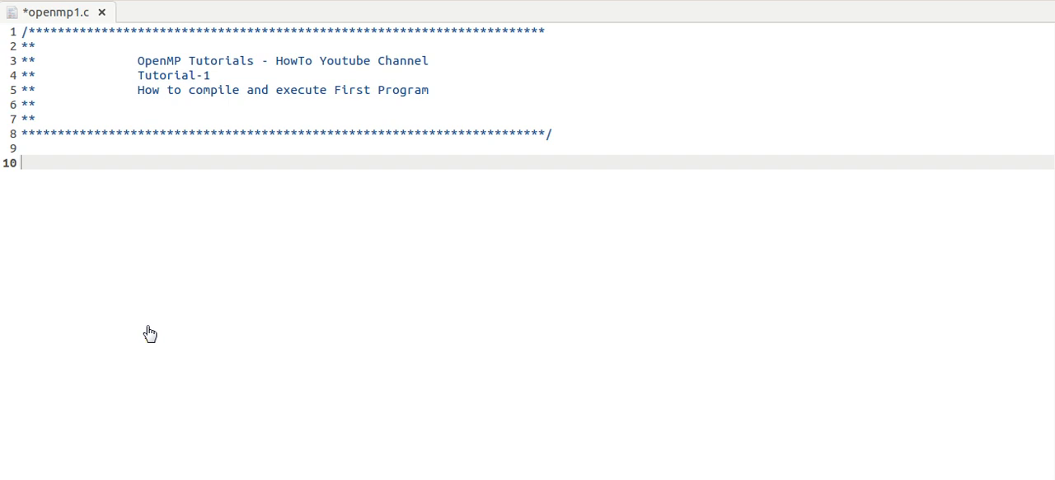
{"action": "mouse_move", "coordinate": [120, 214]}
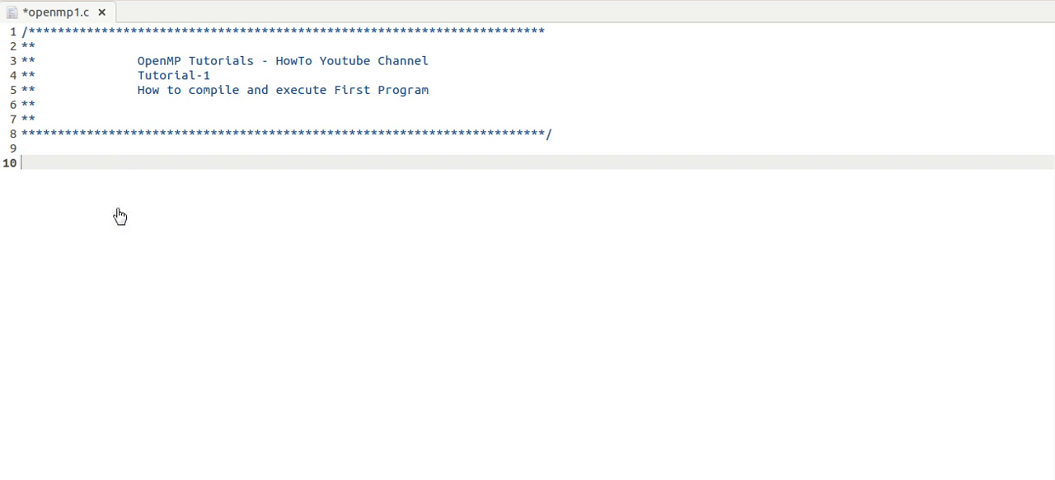
{"action": "mouse_move", "coordinate": [99, 205]}
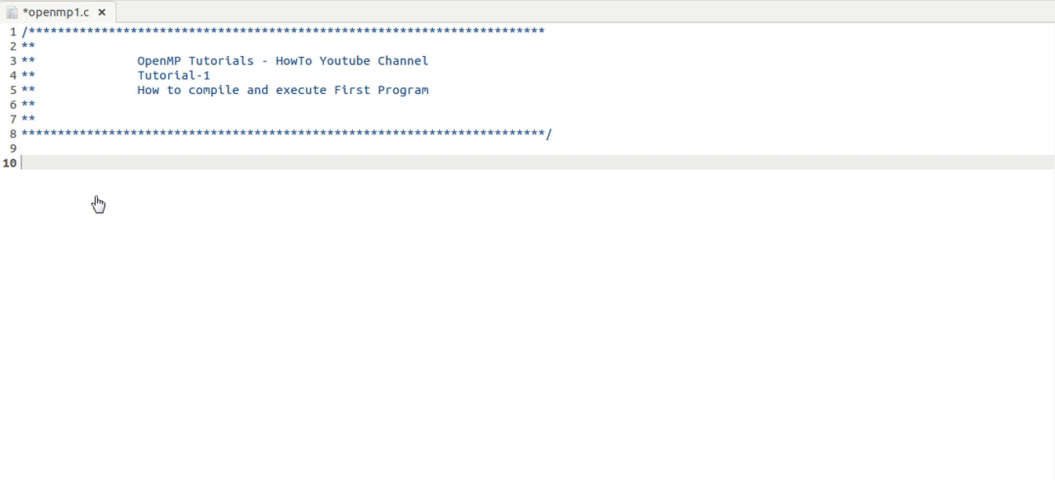
Write #include<omp.h>, #include<stdio.h> and #include<stdlib.h> under the comment banner
{"action": "type", "text": "#"}
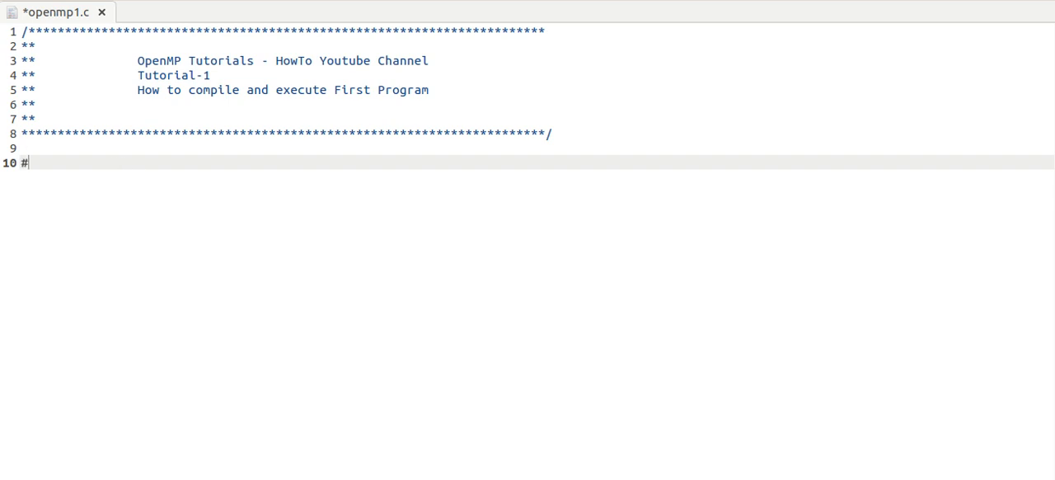
{"action": "type", "text": "include<om"}
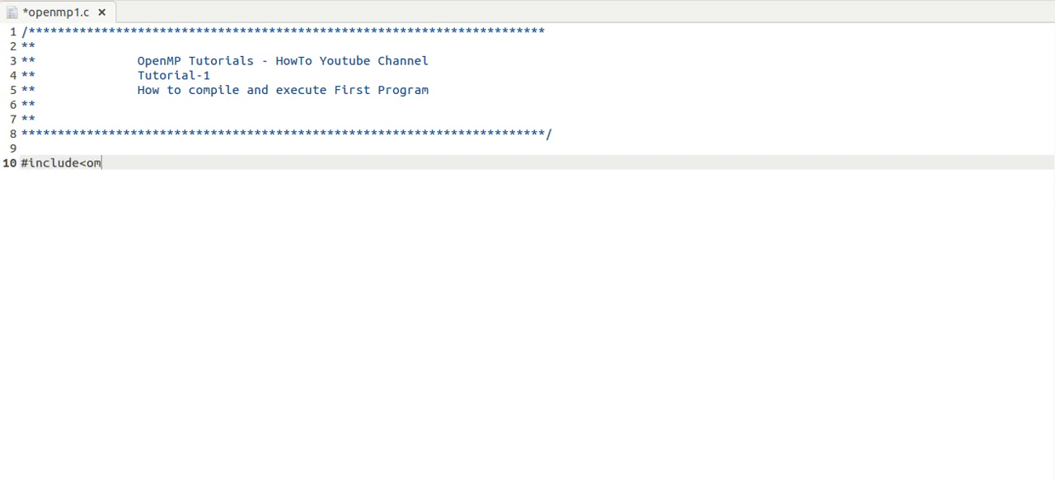
{"action": "type", "text": "p.h>"}
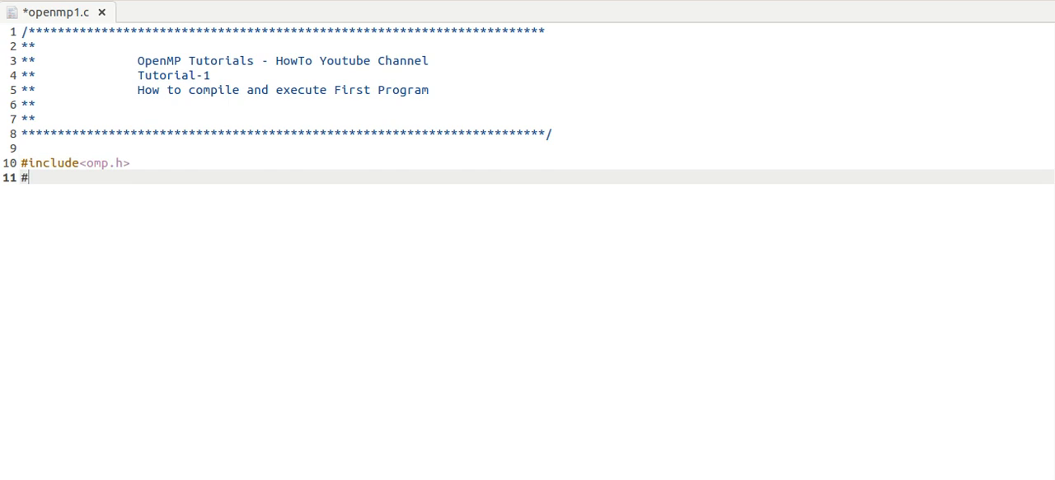
{"action": "type", "text": "inclu"}
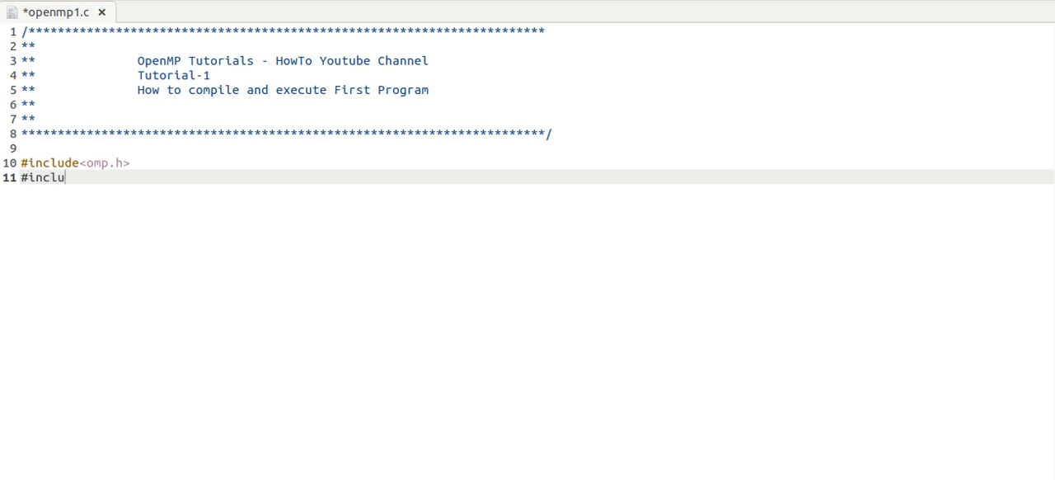
{"action": "type", "text": "de<s"}
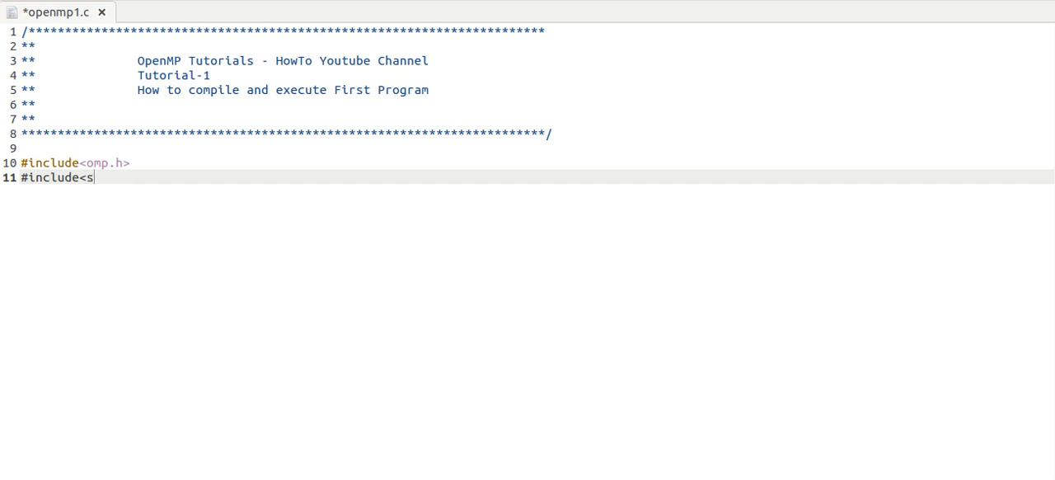
{"action": "type", "text": "tdio.h>"}
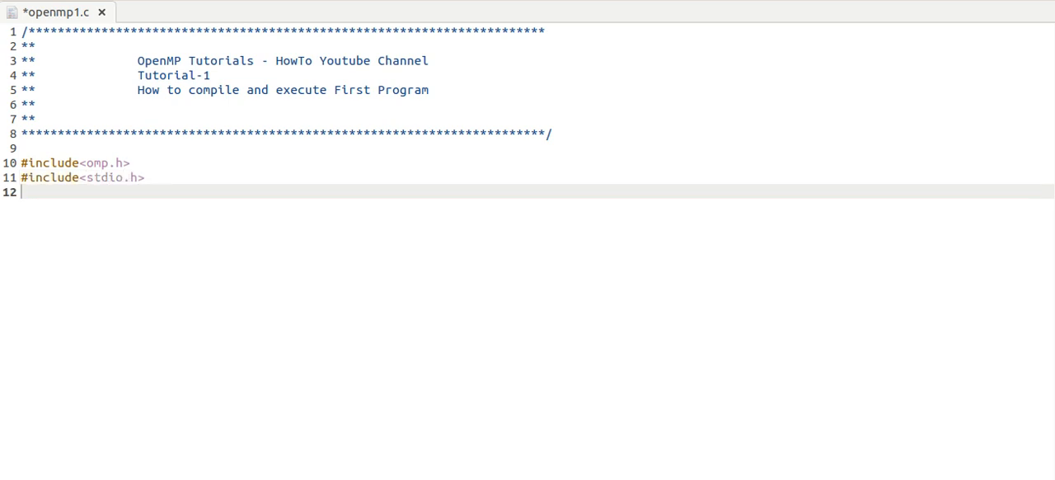
{"action": "type", "text": "#include"}
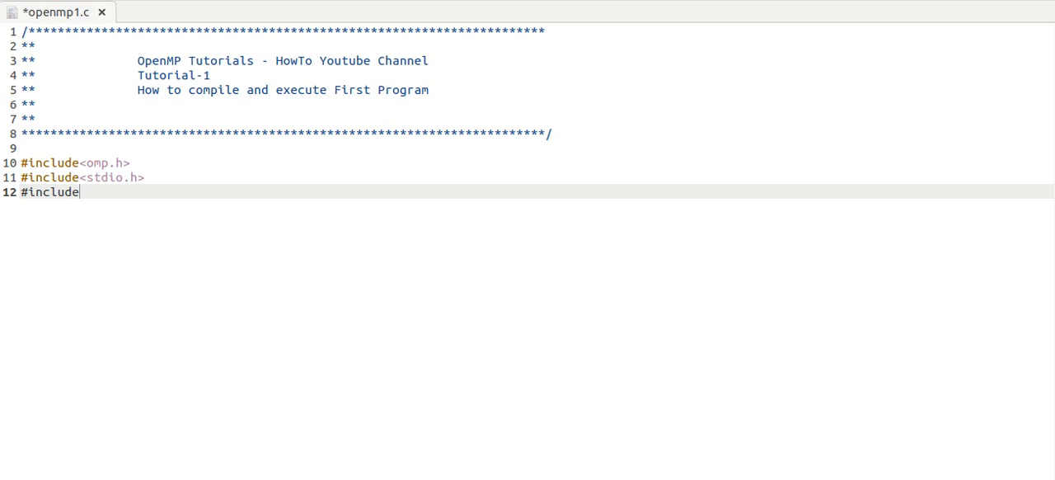
{"action": "type", "text": "<std"}
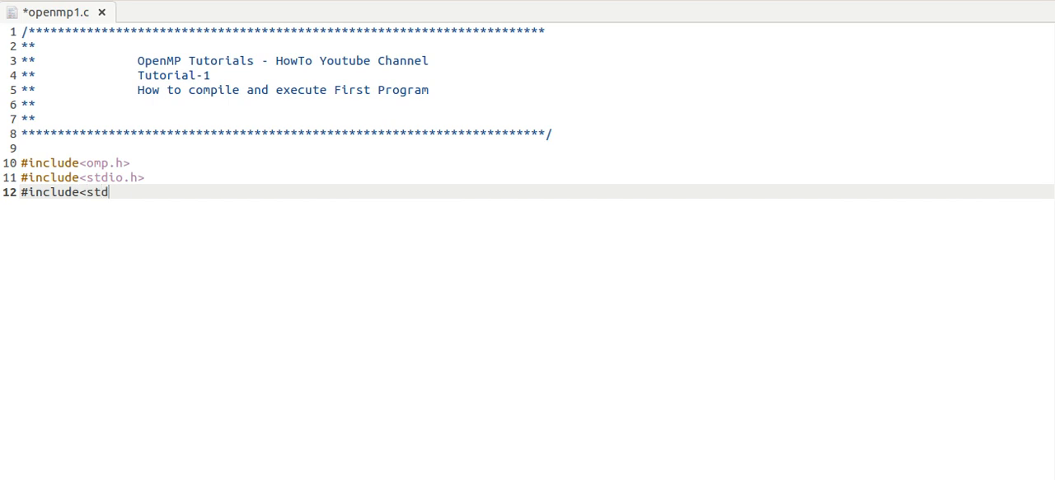
{"action": "type", "text": "lib.h>"}
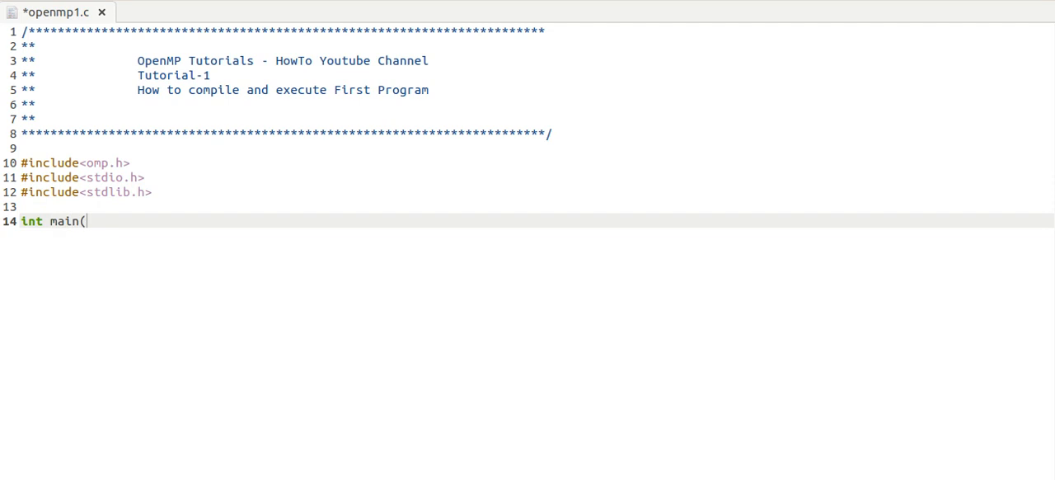
Write int main(int argc, char *argv[]) with braces and place the cursor inside the body
{"action": "type", "text": "int arg"}
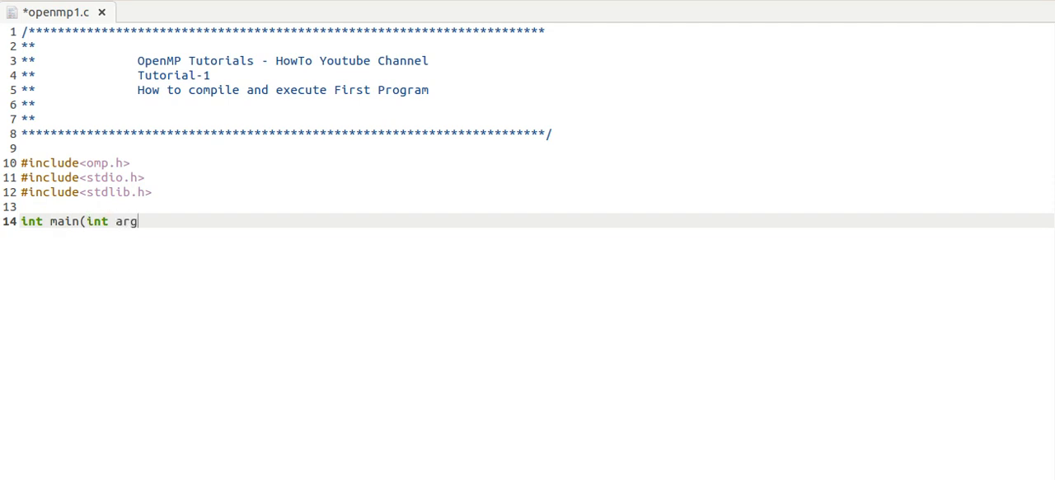
{"action": "type", "text": "c,"}
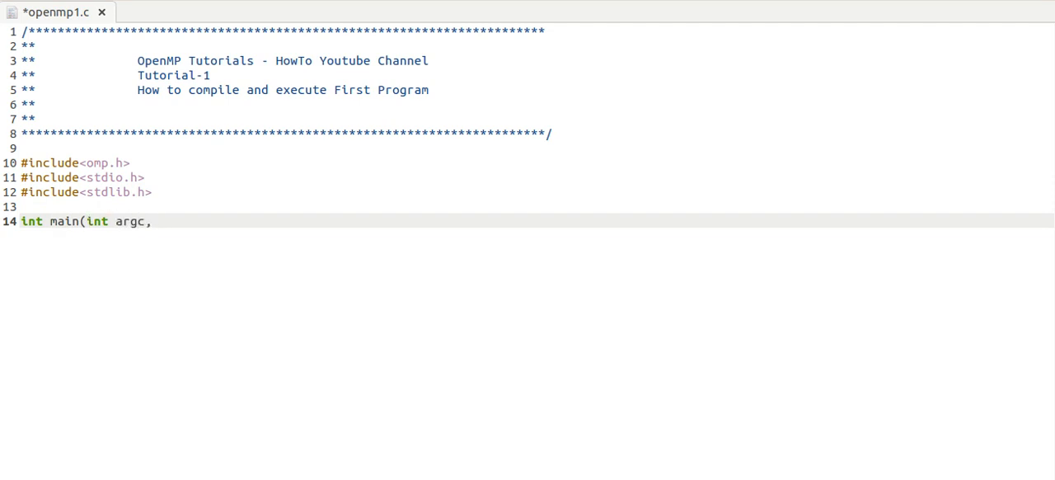
{"action": "type", "text": "char"}
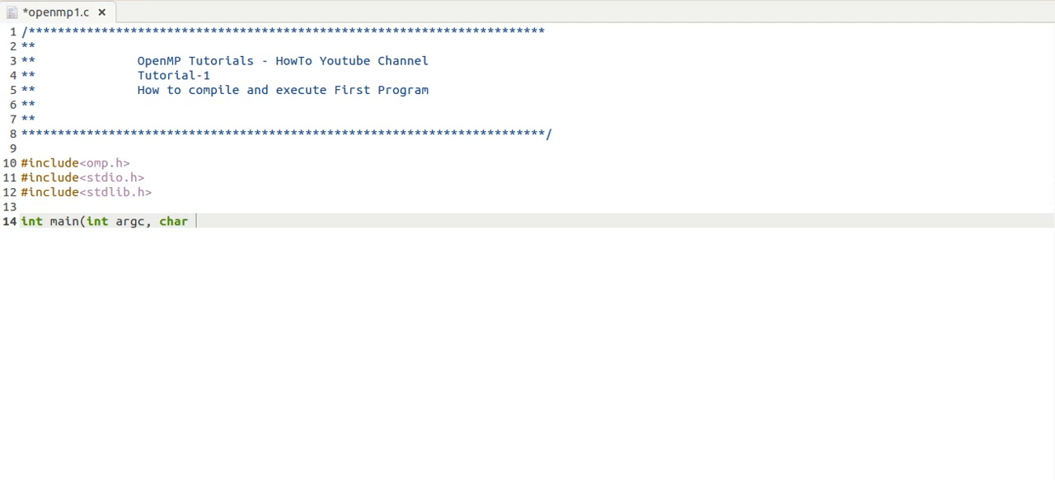
{"action": "type", "text": "*argv[]"}
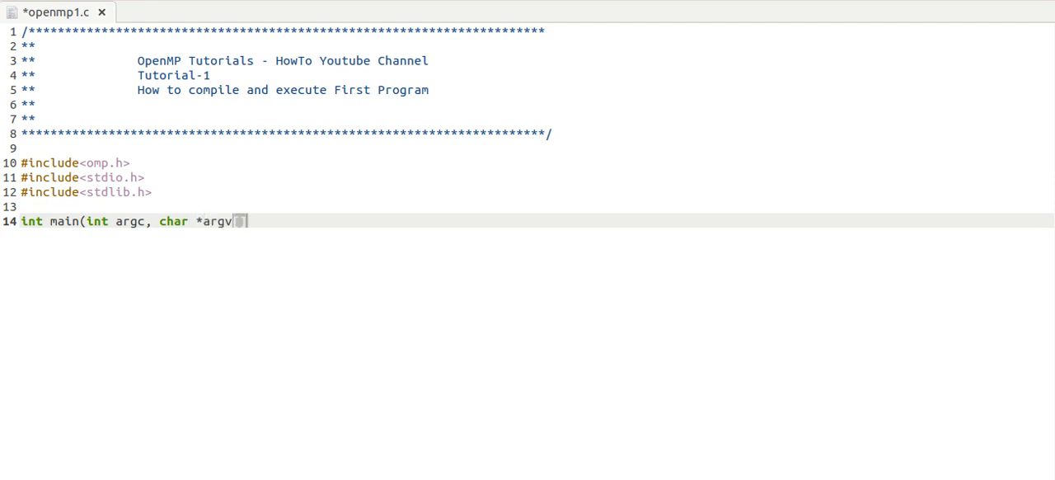
{"action": "type", "text": "[])"}
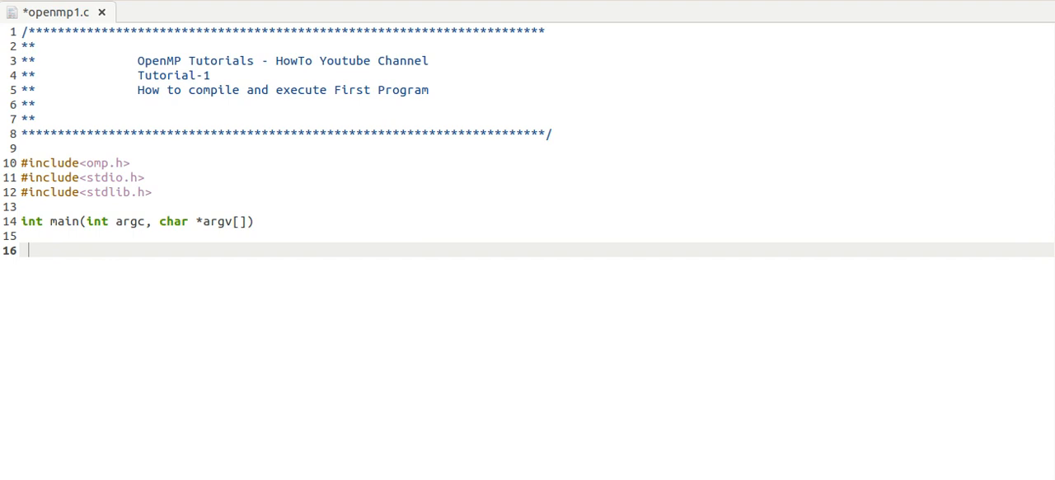
{"action": "type", "text": "{"}
{"action": "type", "text": "}"}
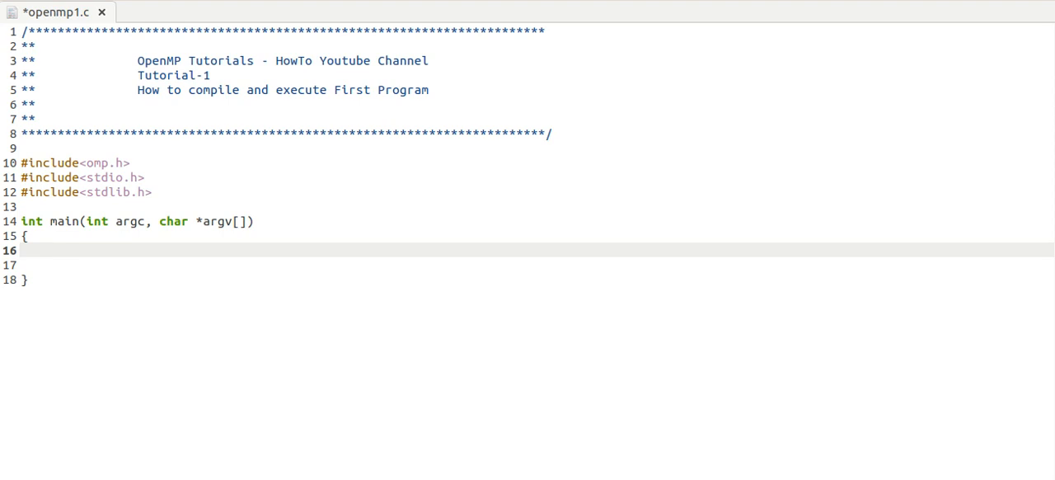
{"action": "left_click", "coordinate": [41, 251]}
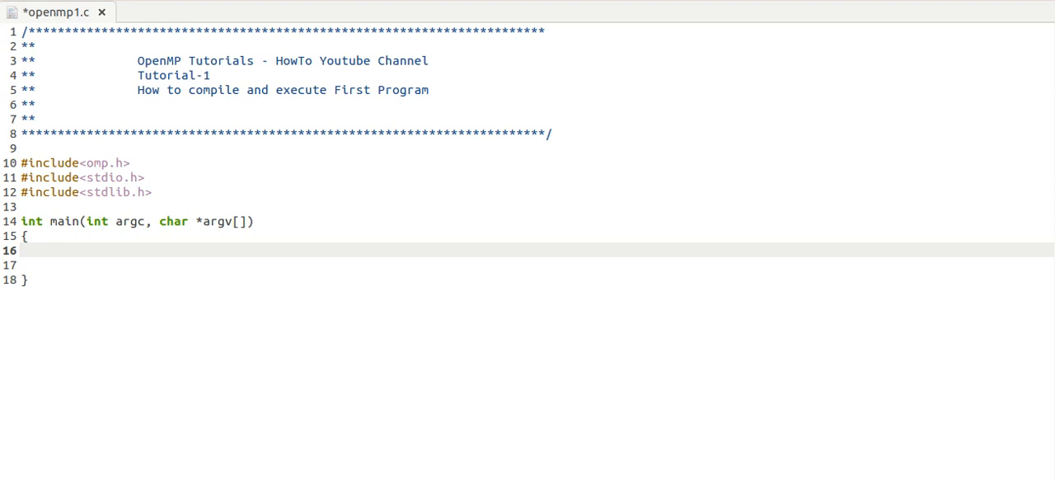
{"action": "left_click", "coordinate": [41, 250]}
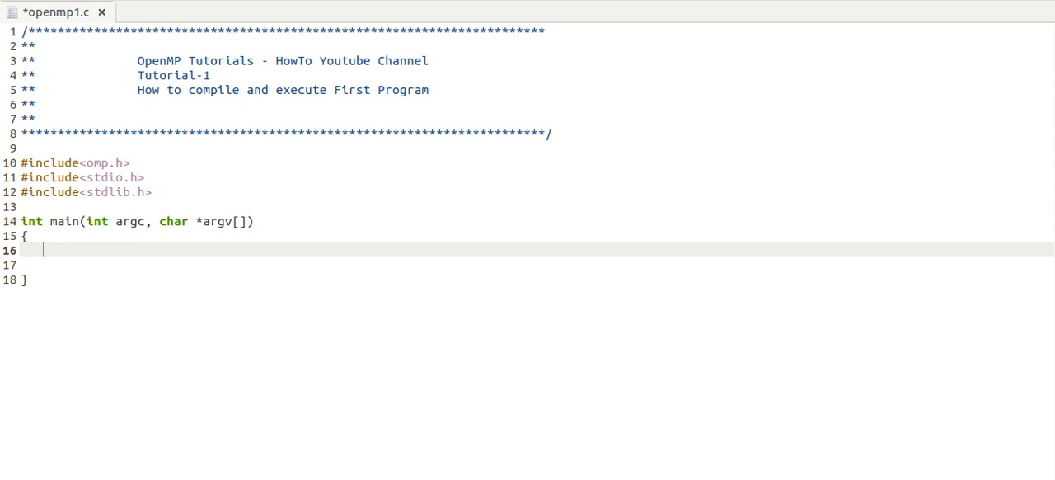
Add printf("hello world"); inside main
{"action": "type", "text": "printf("}
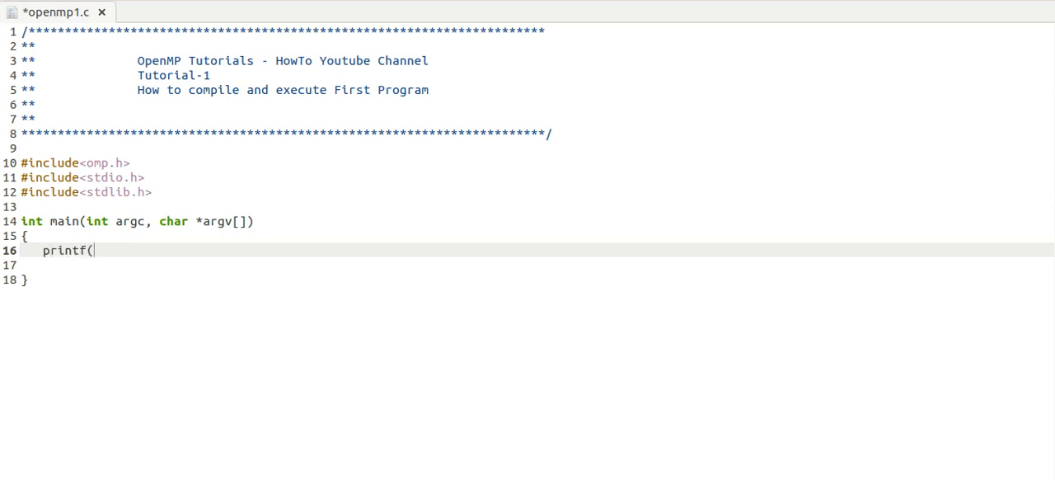
{"action": "type", "text": "\"hello world"}
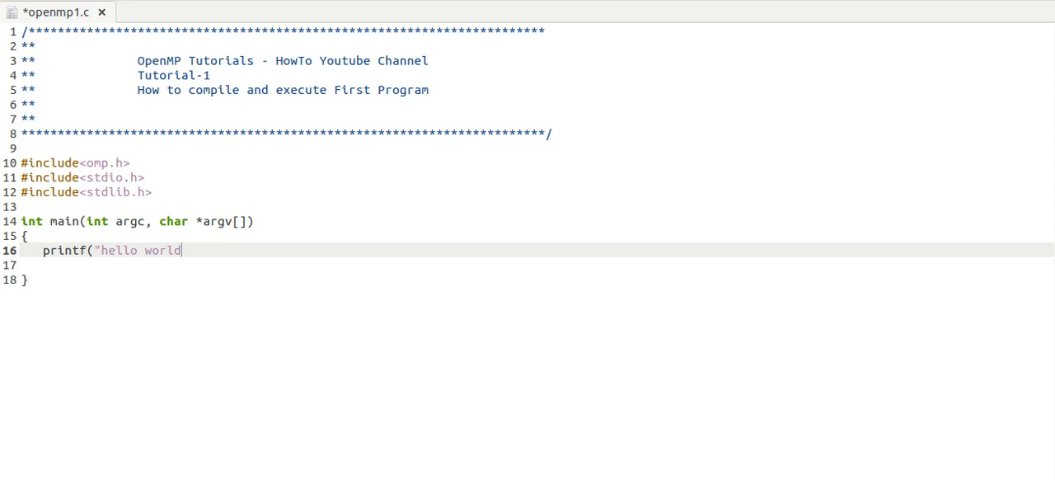
{"action": "type", "text": "\");"}
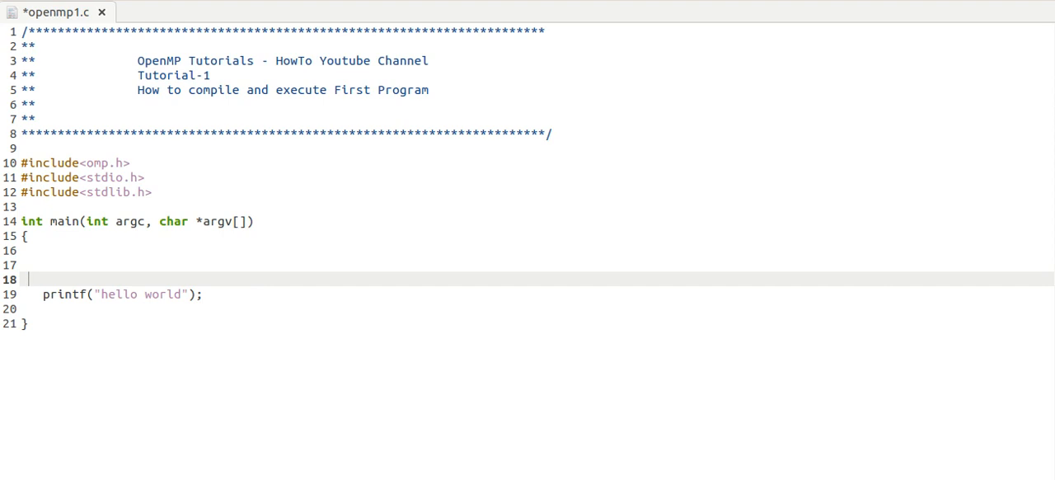
Add #pragma omp parallel above the printf and save the file with Ctrl+S
{"action": "type", "text": "#pragm"}
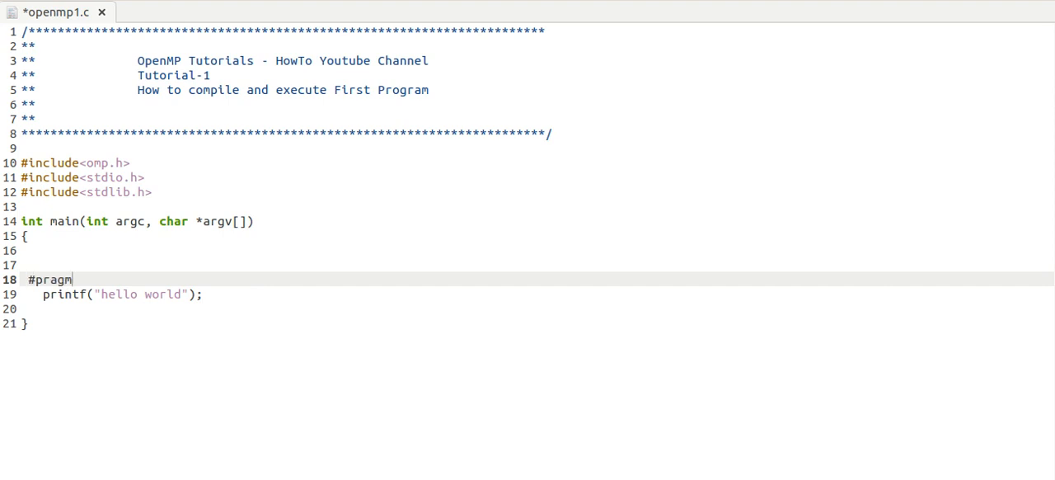
{"action": "type", "text": "a"}
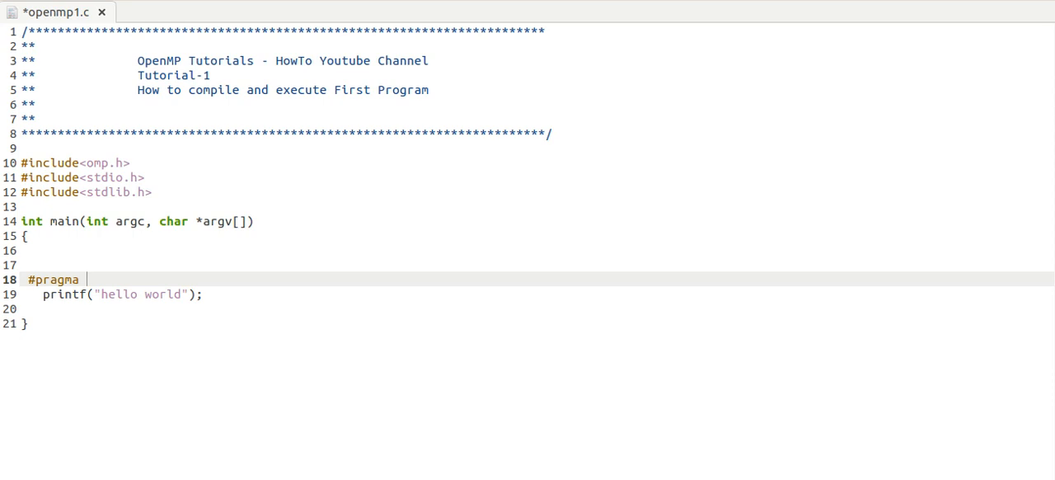
{"action": "type", "text": "omp pra"}
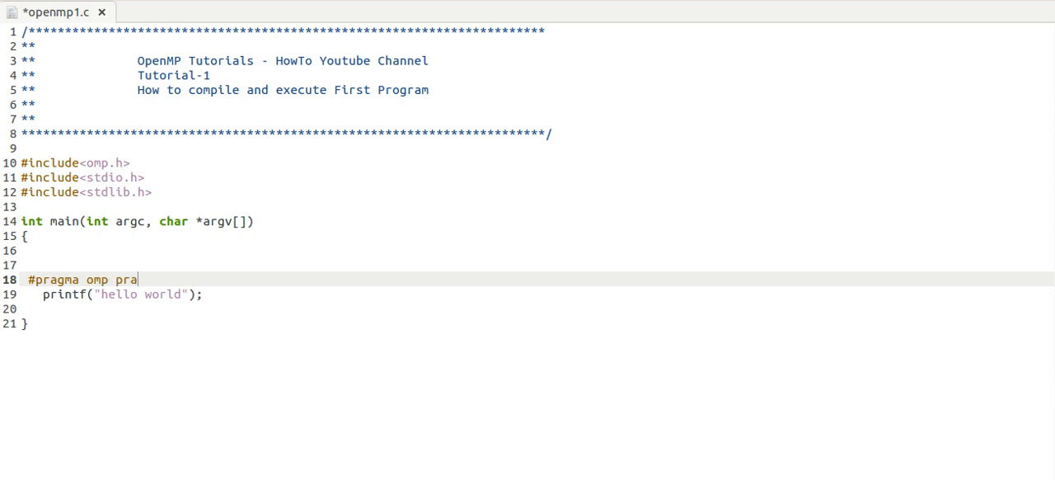
{"action": "type", "text": "llel"}
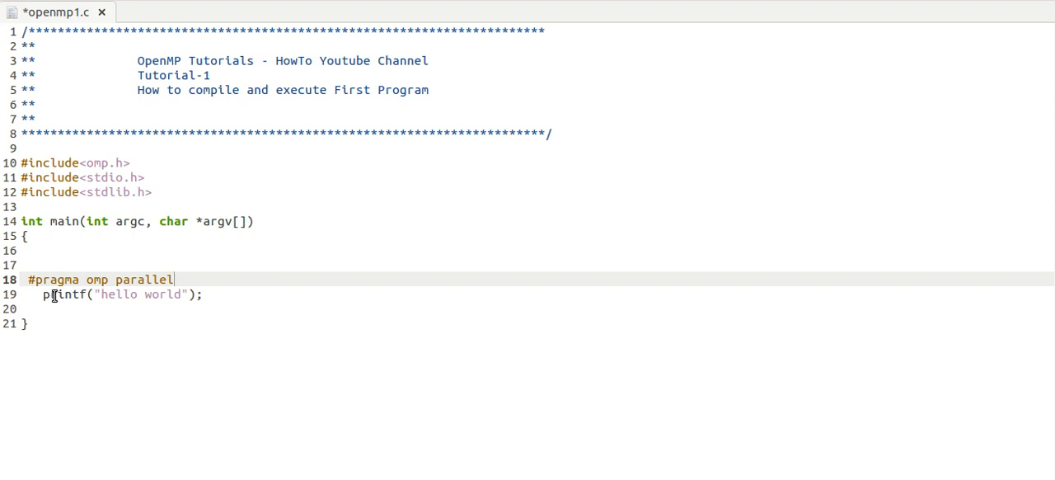
{"action": "mouse_move", "coordinate": [188, 294]}
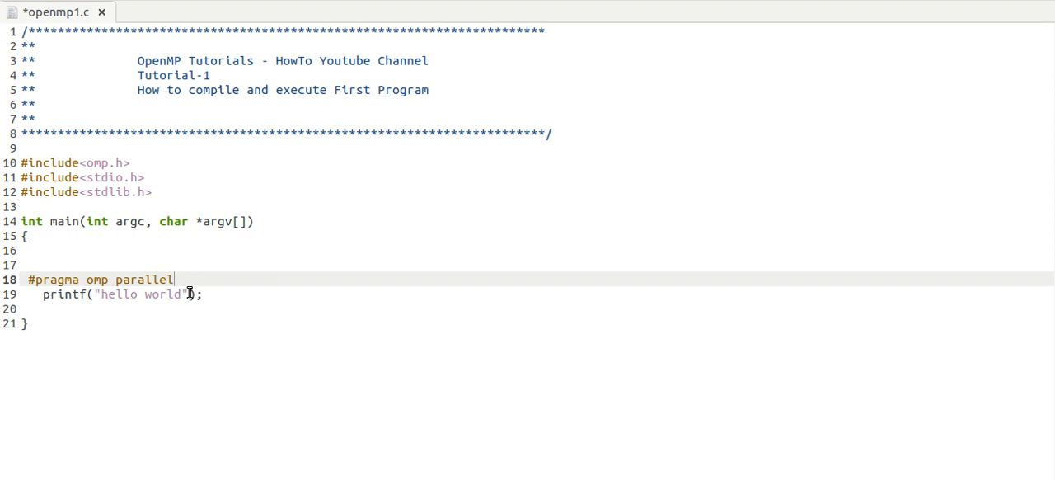
{"action": "mouse_move", "coordinate": [221, 294]}
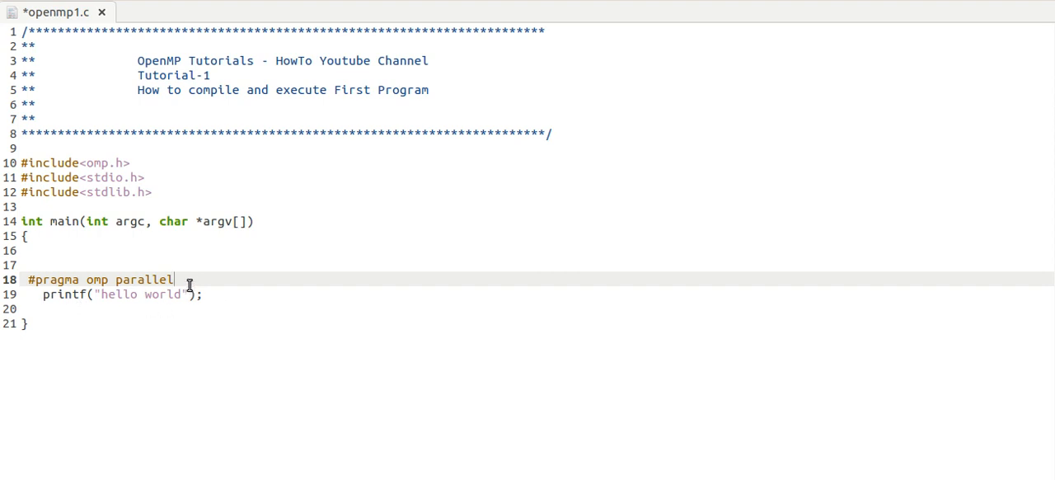
{"action": "mouse_move", "coordinate": [216, 294]}
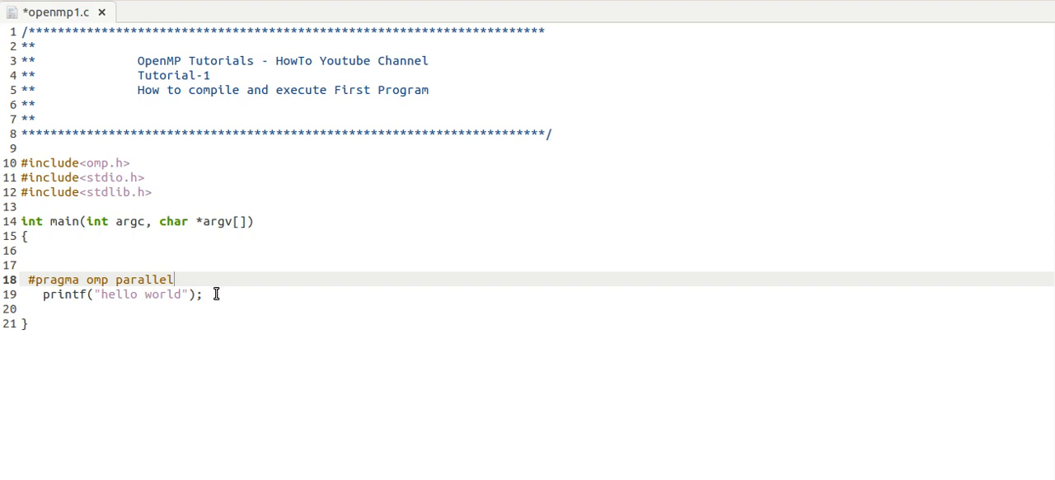
{"action": "mouse_move", "coordinate": [73, 241]}
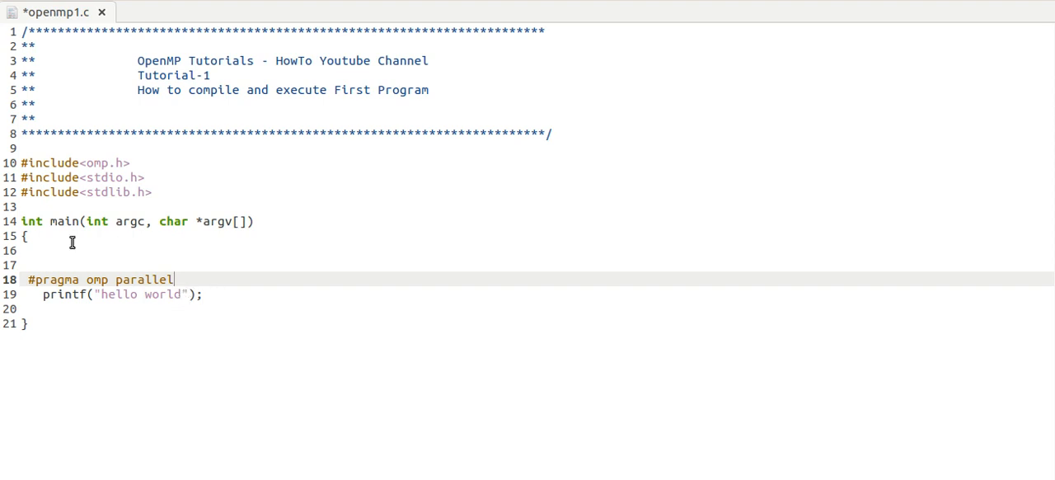
{"action": "key", "text": "ctrl+s"}
{"action": "type", "text": "cd Desktop/"}
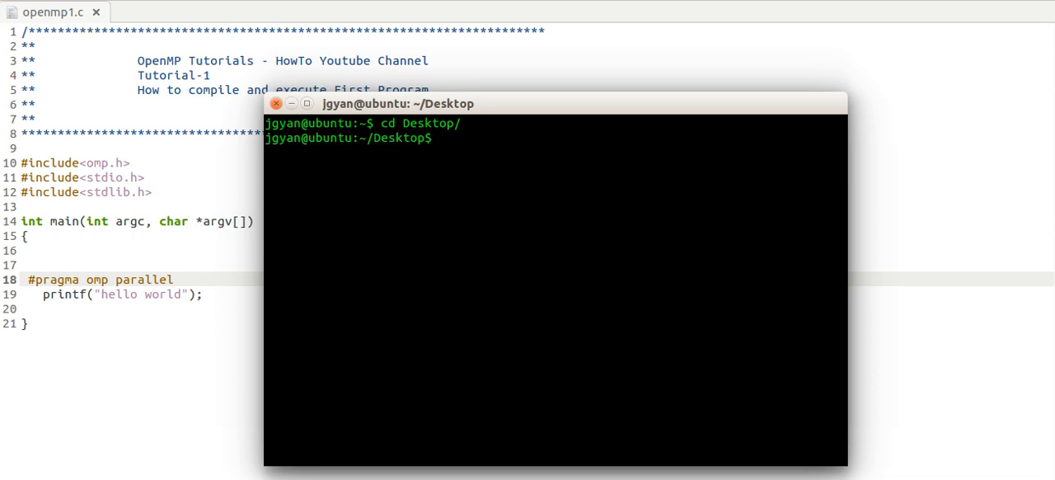
Compile with gcc -fopenmp openmp1.c in the Desktop terminal
{"action": "type", "text": "gcc -"}
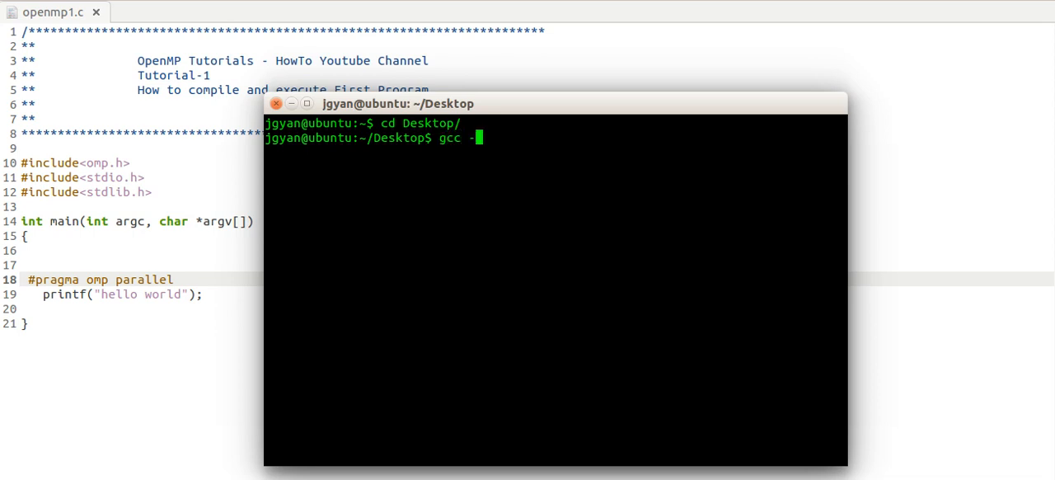
{"action": "type", "text": "fop"}
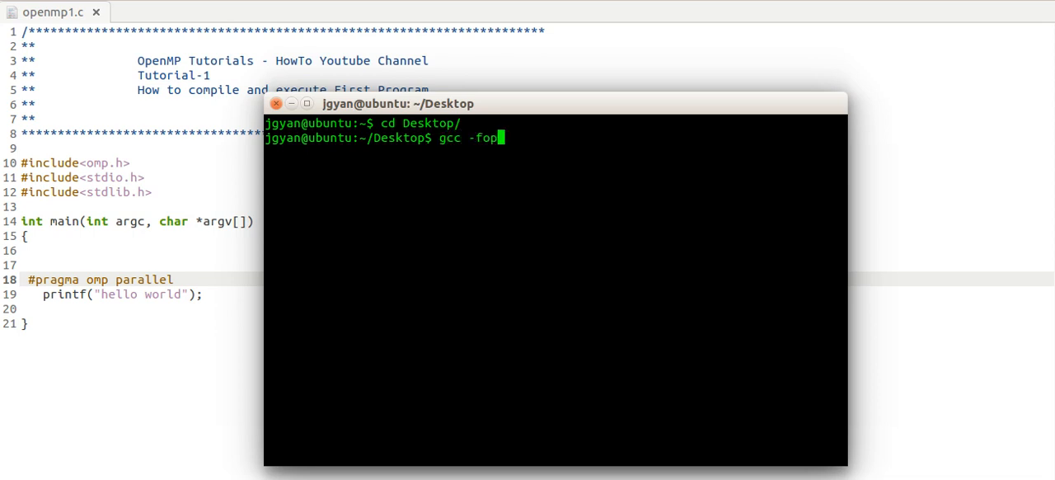
{"action": "type", "text": "enmp"}
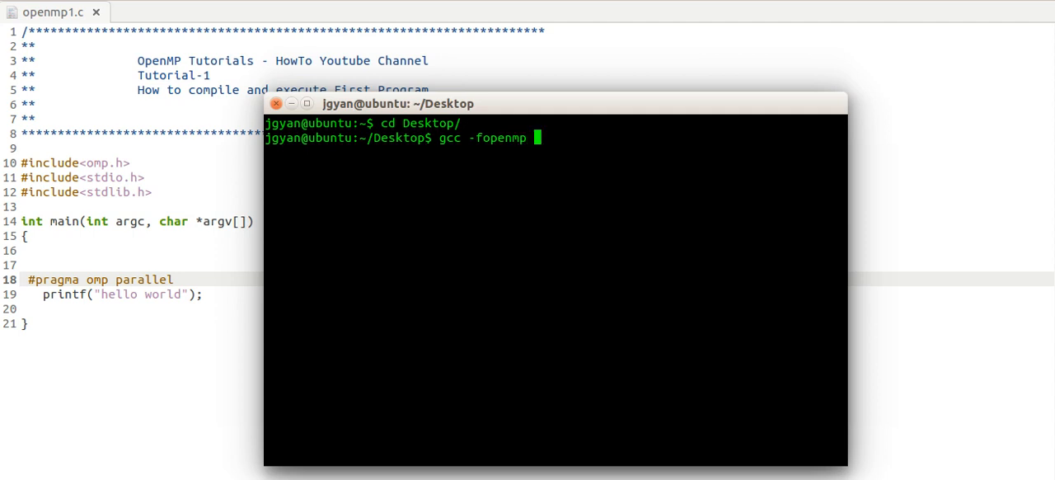
{"action": "type", "text": "op"}
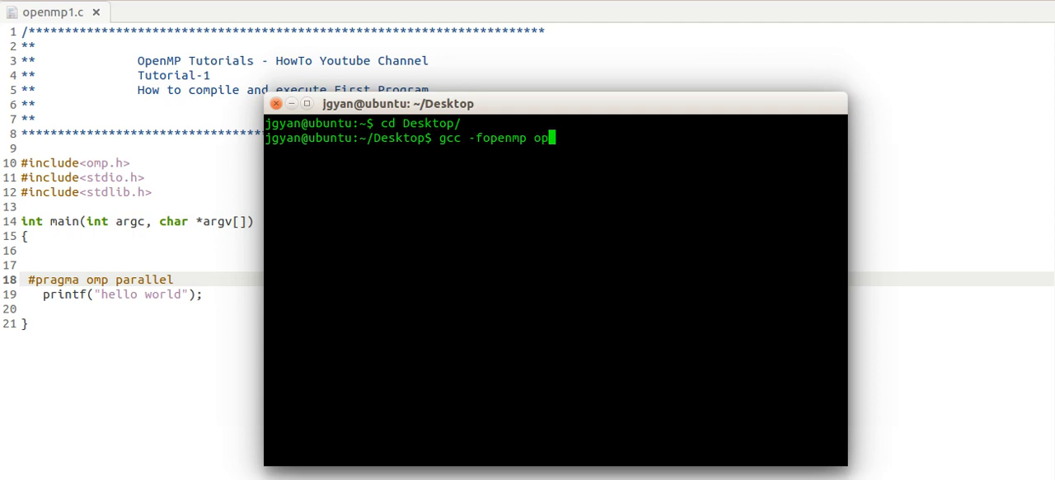
{"action": "type", "text": "enmp1.c"}
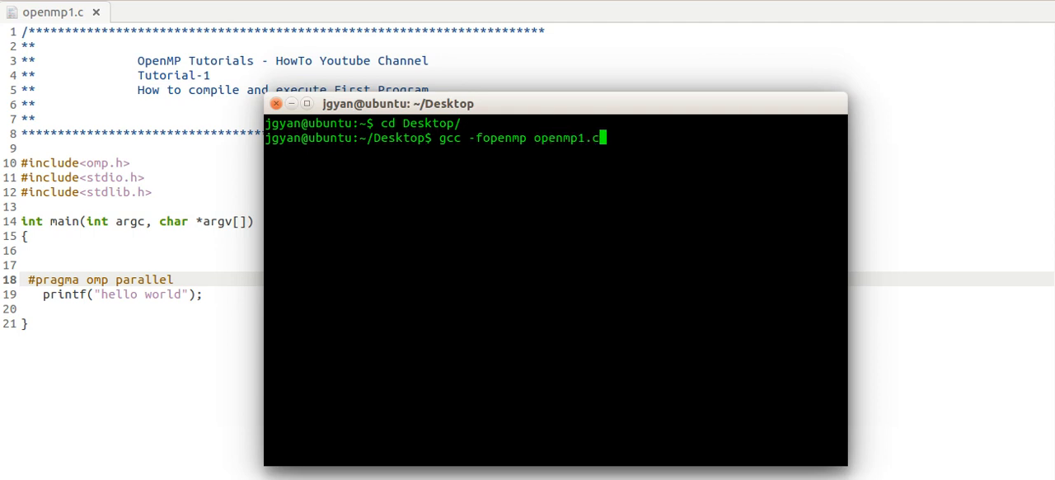
{"action": "key", "text": "Return"}
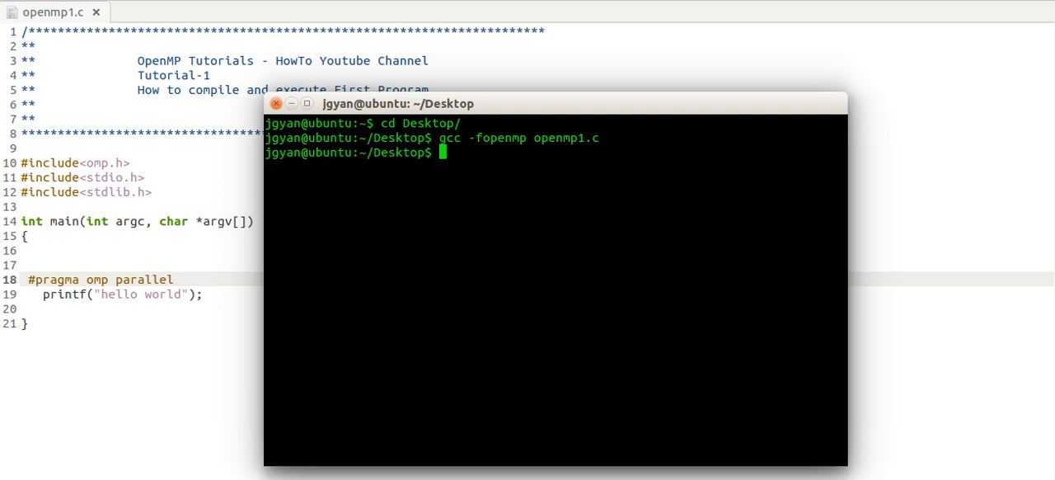
Export OMP_NUM_THREADS=4 and run ./a.out
{"action": "type", "text": "ex"}
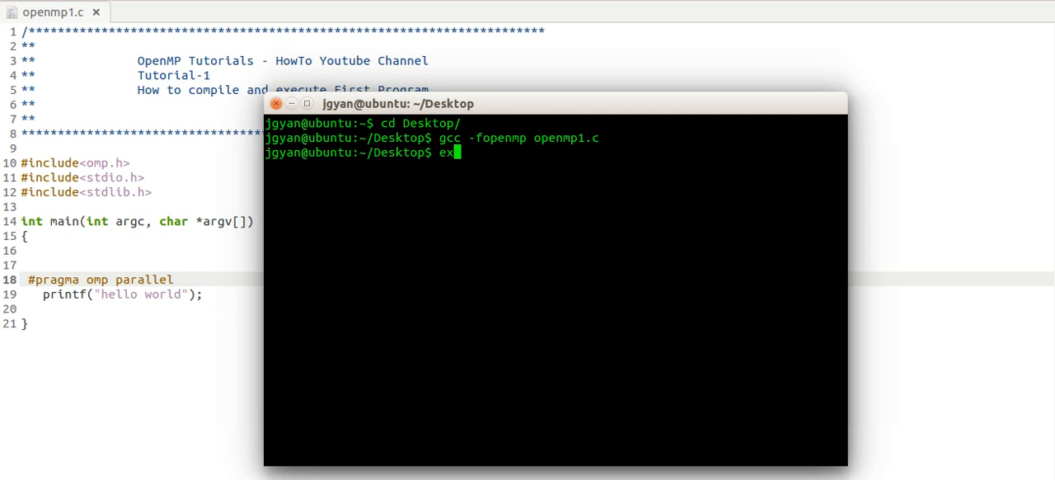
{"action": "type", "text": "port"}
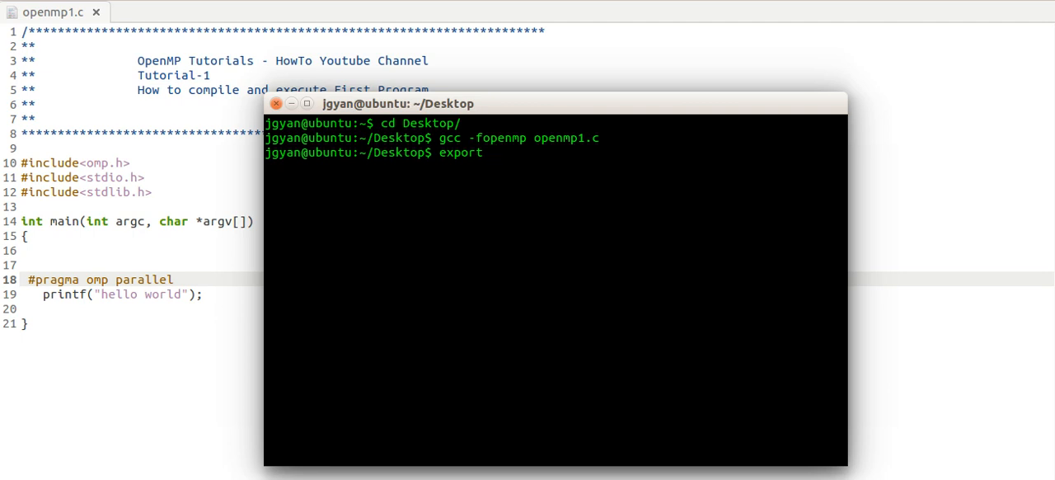
{"action": "type", "text": "OMP_N"}
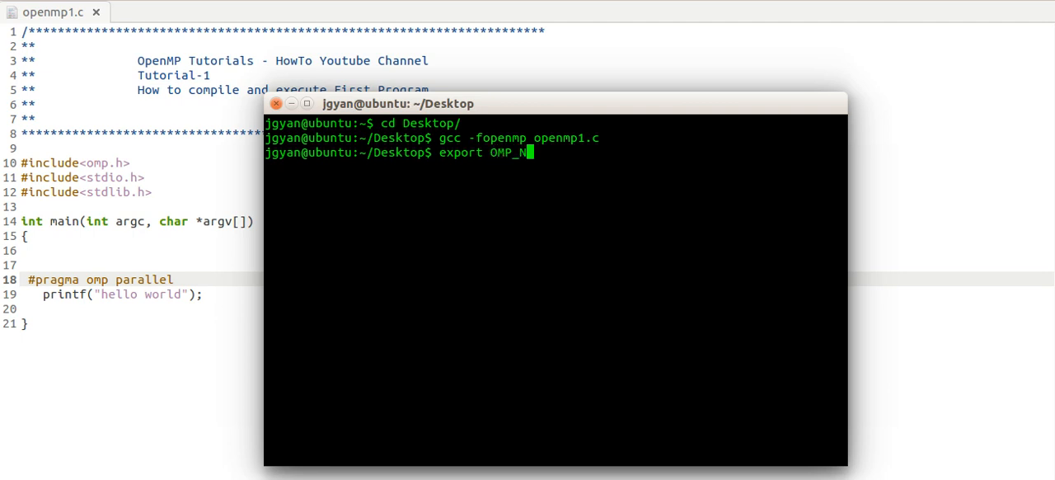
{"action": "type", "text": "UM_THRE"}
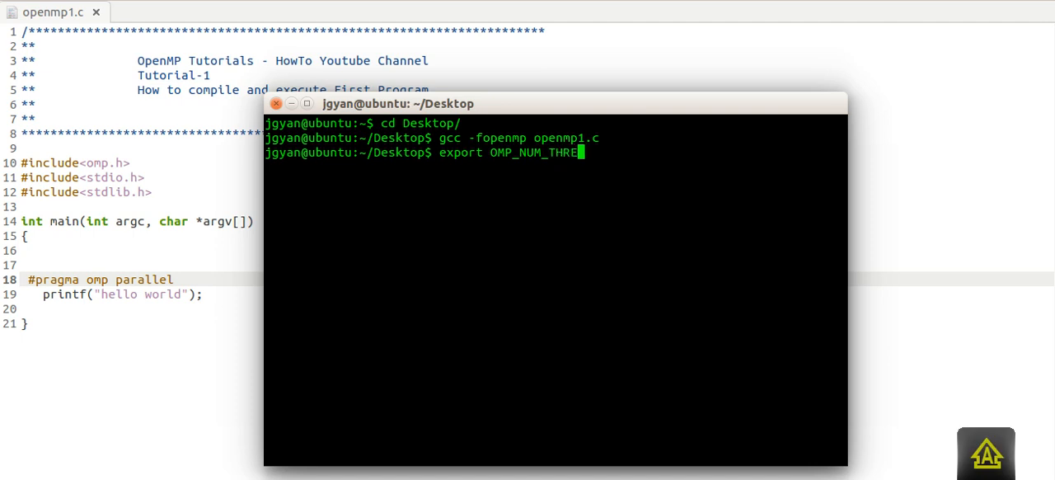
{"action": "type", "text": "DS="}
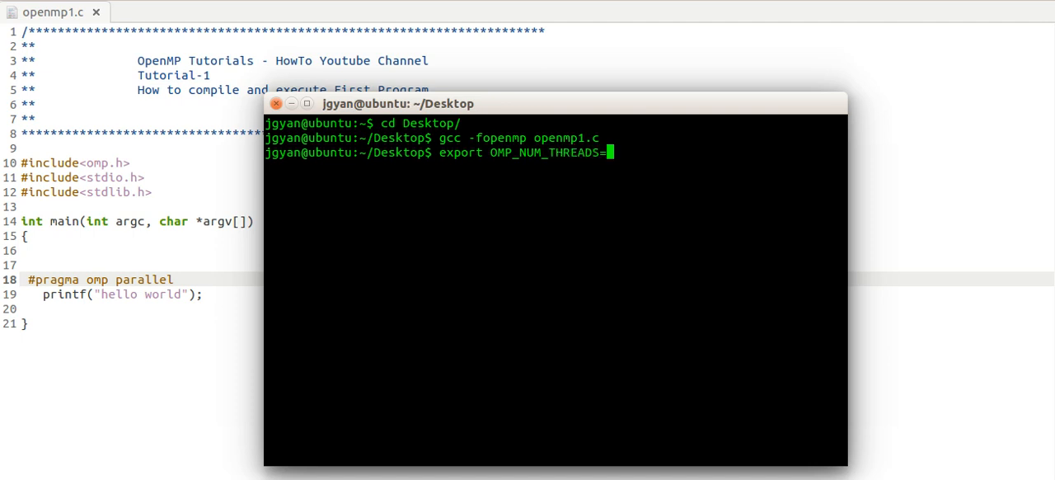
{"action": "type", "text": "4"}
{"action": "type", "text": "./A."}
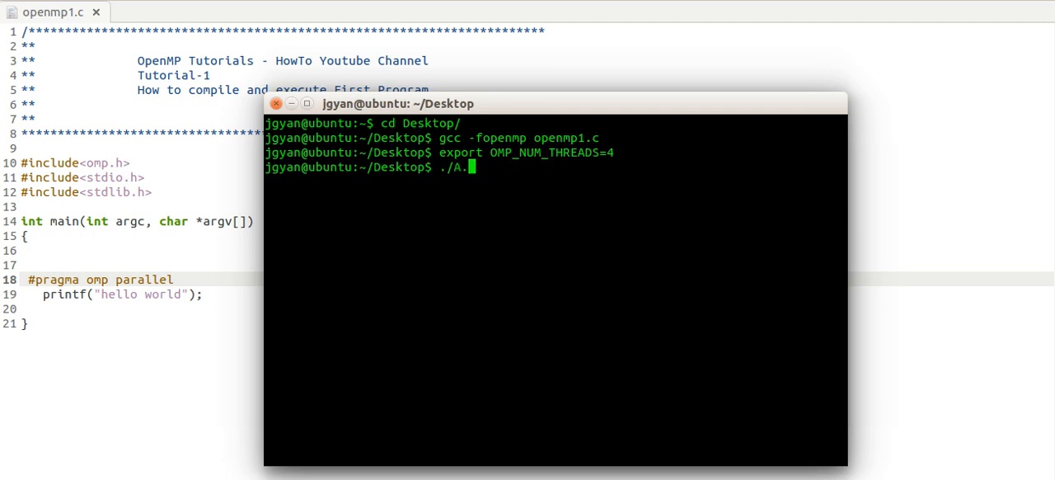
{"action": "type", "text": "a"}
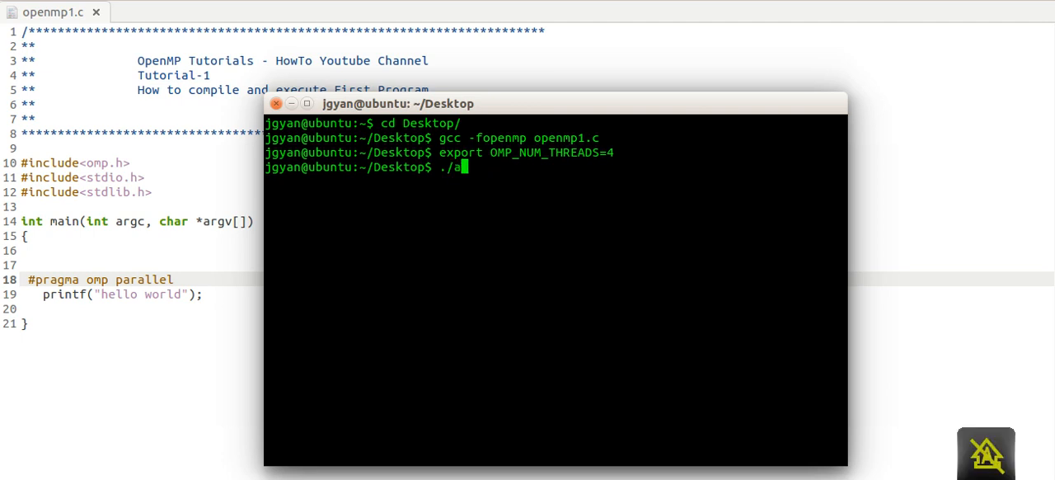
{"action": "key", "text": "Return"}
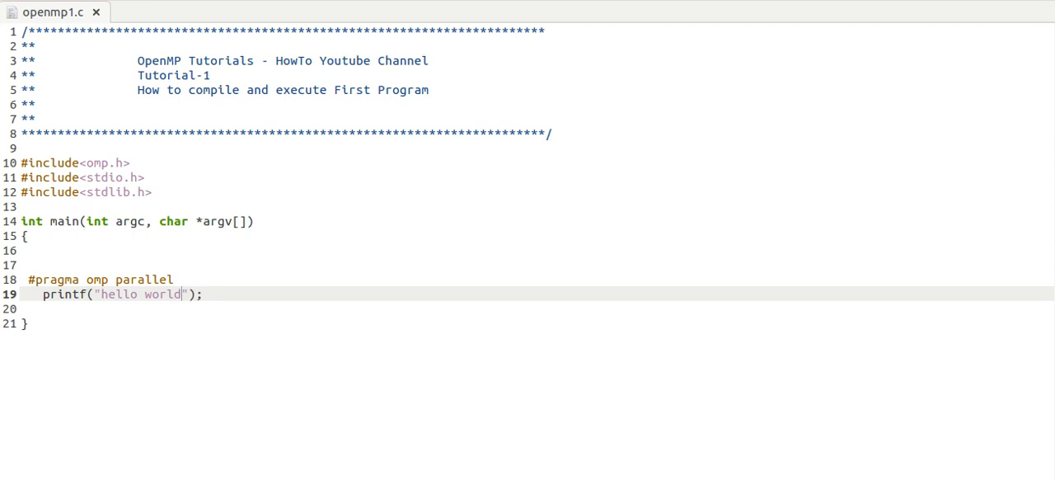
Extend printf to "hello world : Printed by : %d" with omp_get_thread_num() and save
{"action": "type", "text": ": Print"}
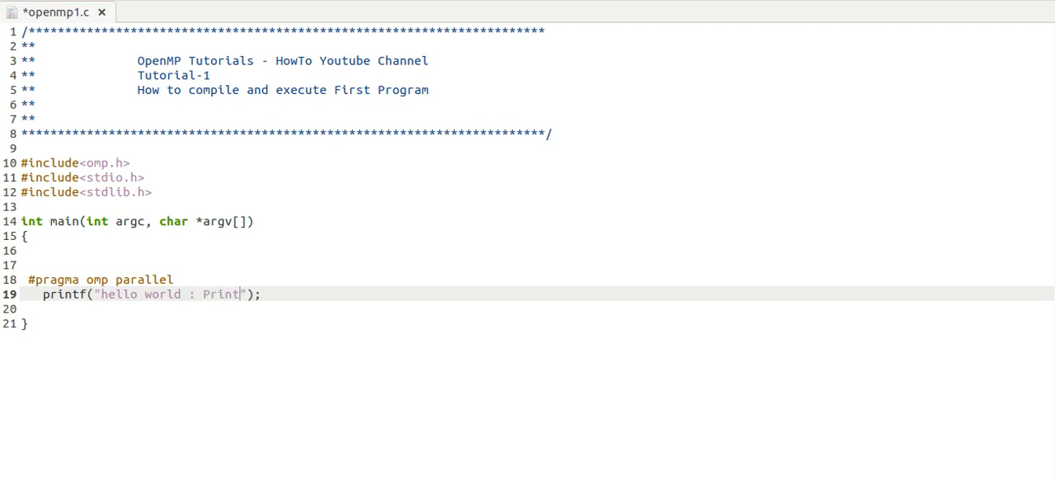
{"action": "type", "text": "ed by"}
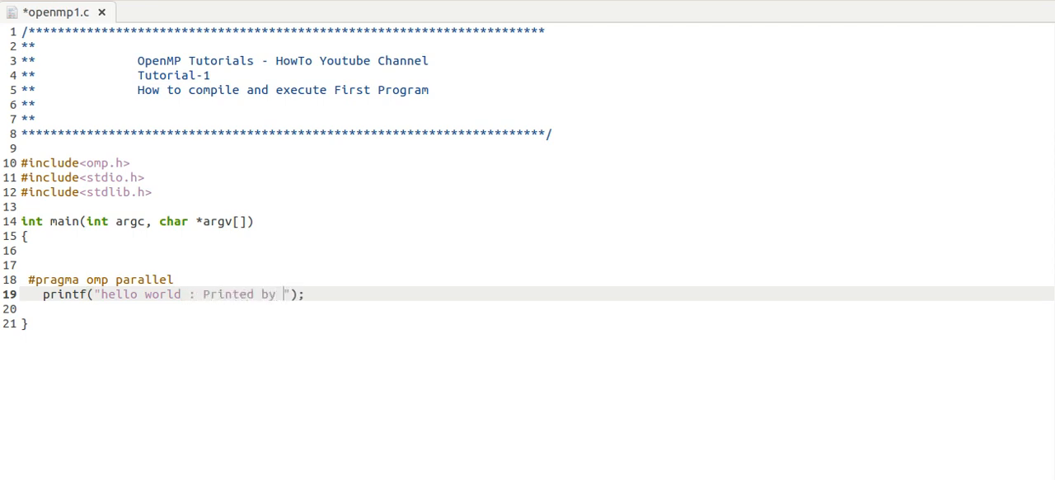
{"action": "type", "text": ":"}
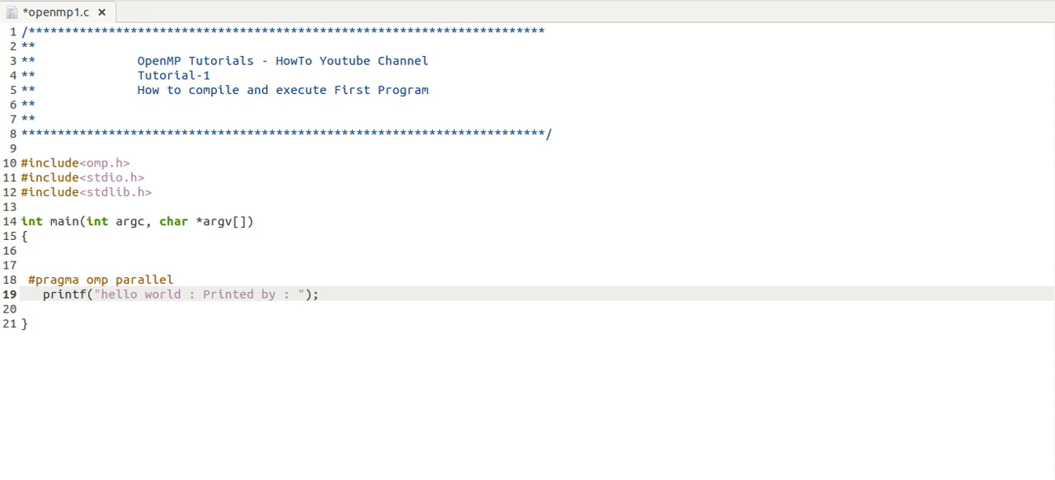
{"action": "type", "text": "%"}
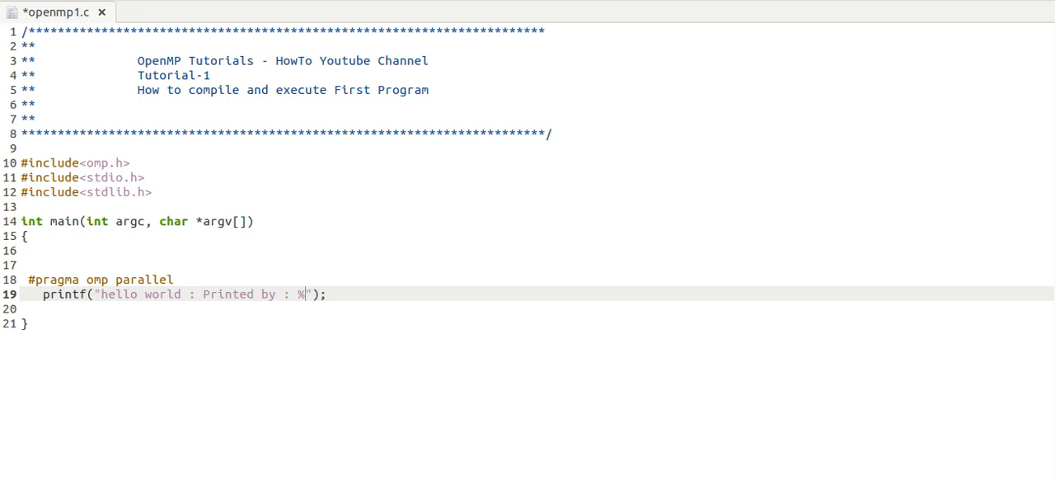
{"action": "type", "text": "d"}
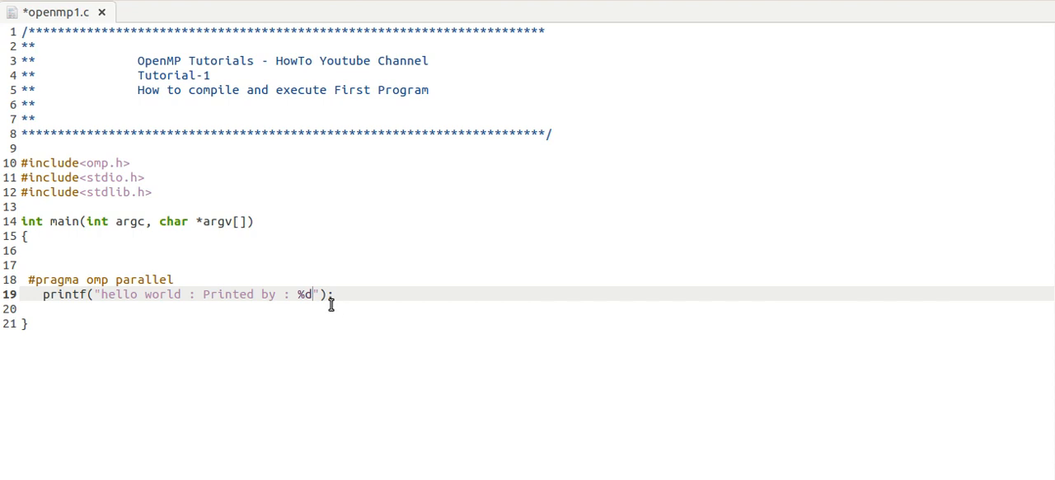
{"action": "type", "text": ",omp"}
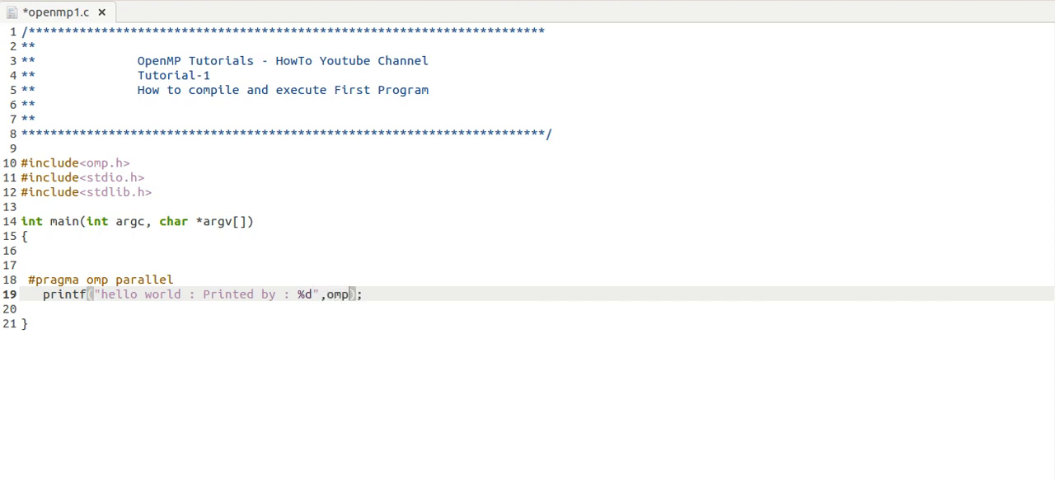
{"action": "type", "text": "_get_"}
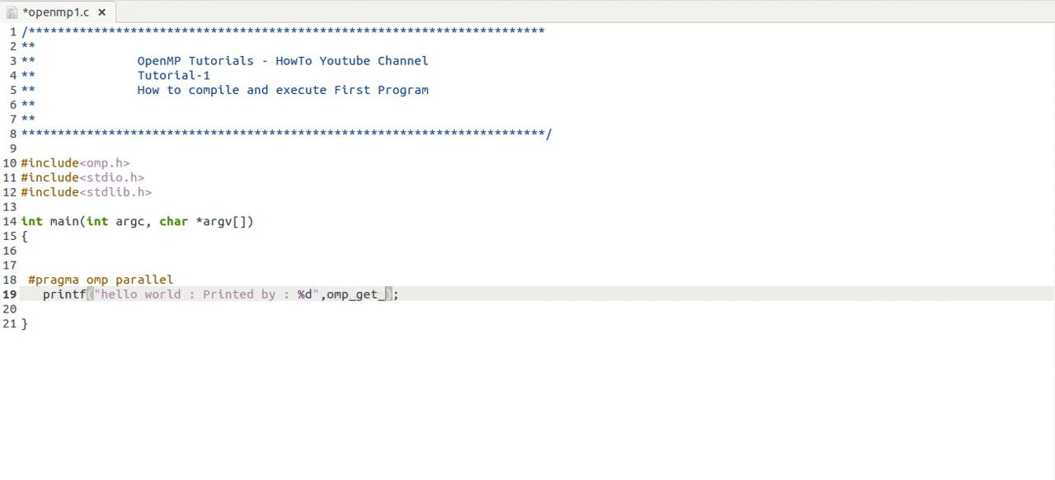
{"action": "type", "text": "t"}
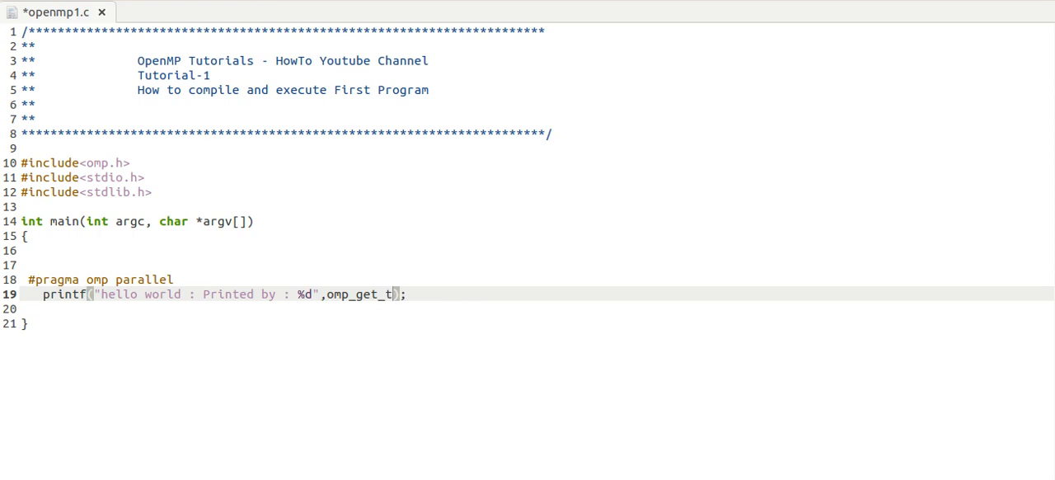
{"action": "type", "text": "hread_num()"}
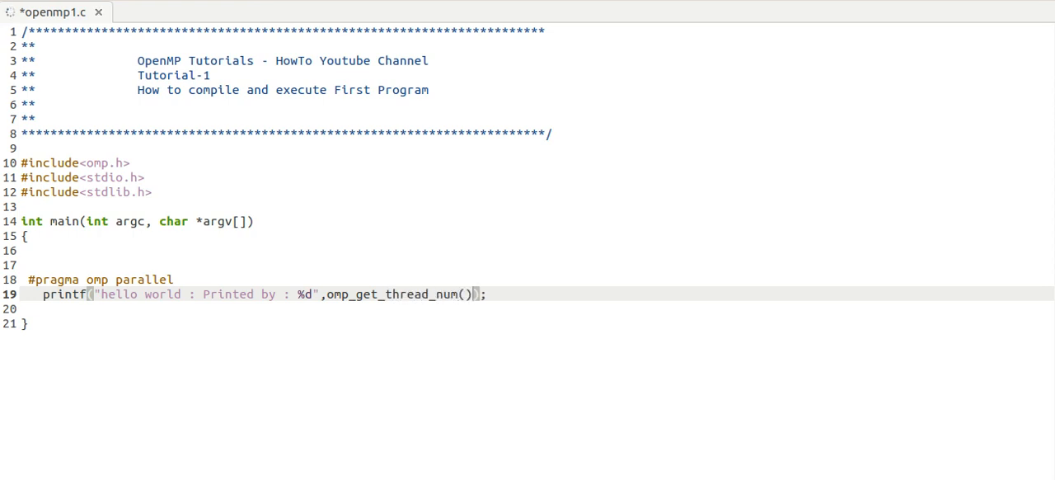
{"action": "key", "text": "ctrl+s"}
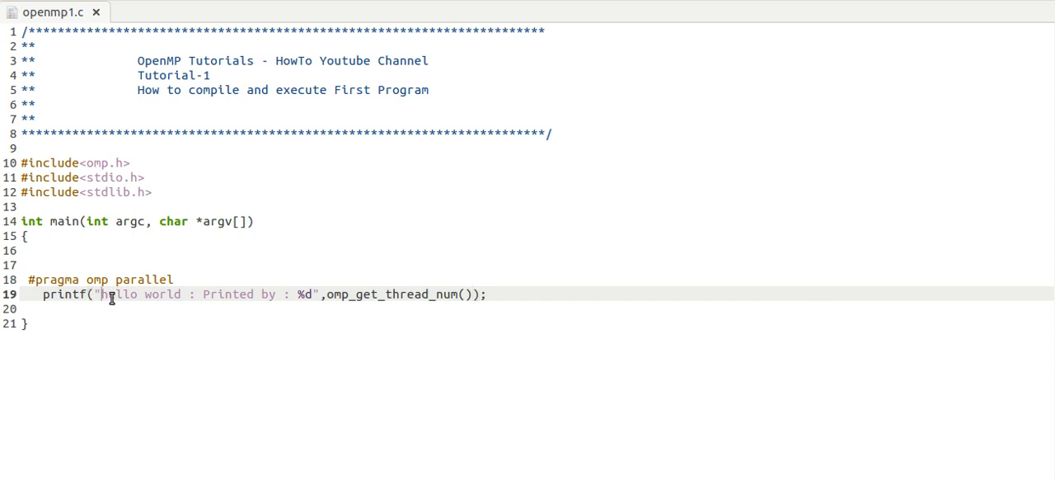
Add a leading \n to the printf string and save again
{"action": "type", "text": "\\n"}
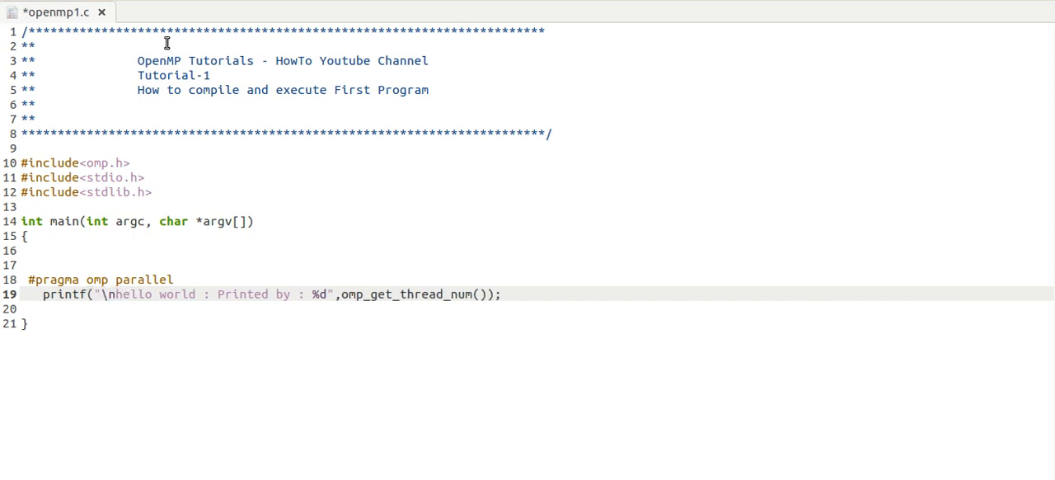
{"action": "key", "text": "ctrl+s"}
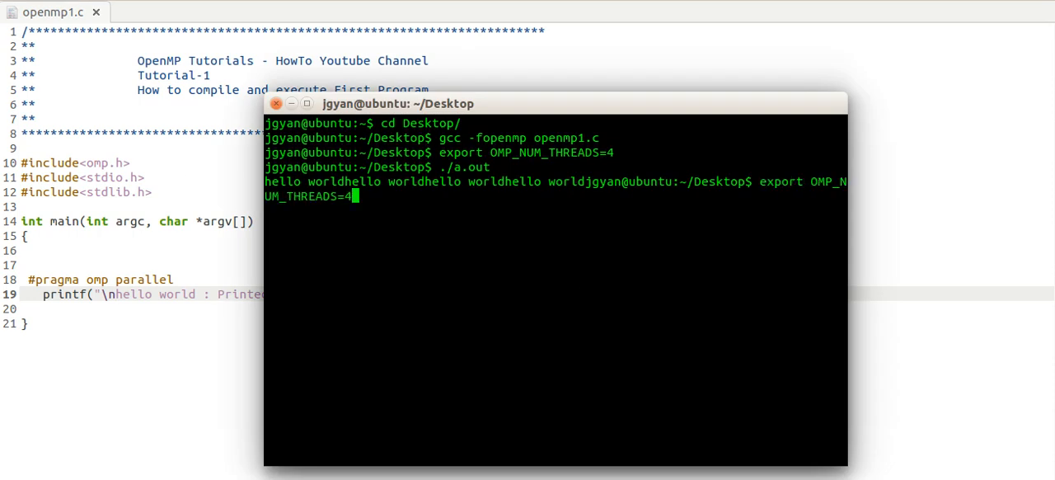
Recall gcc -fopenmp openmp1.c from history and recompile the edited file
{"action": "key", "text": "Return"}
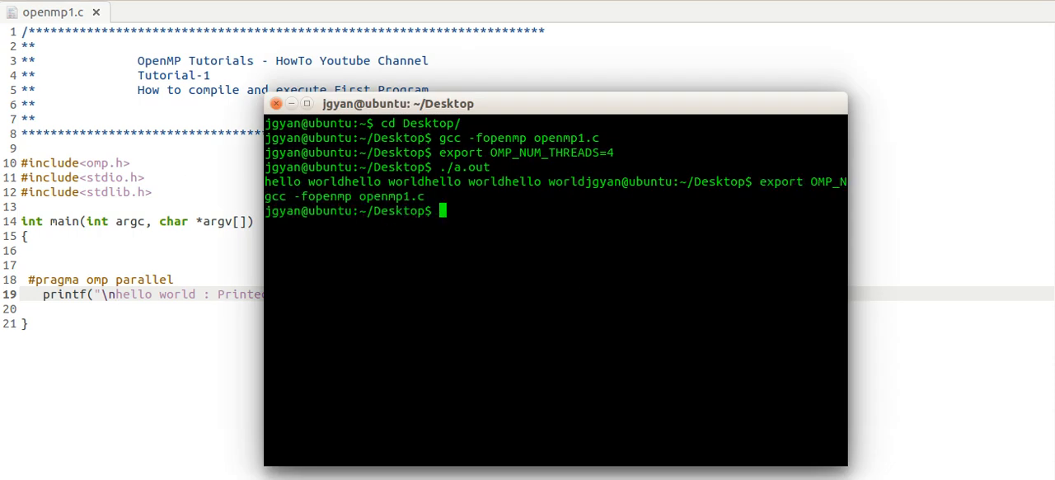
{"action": "key", "text": "Return"}
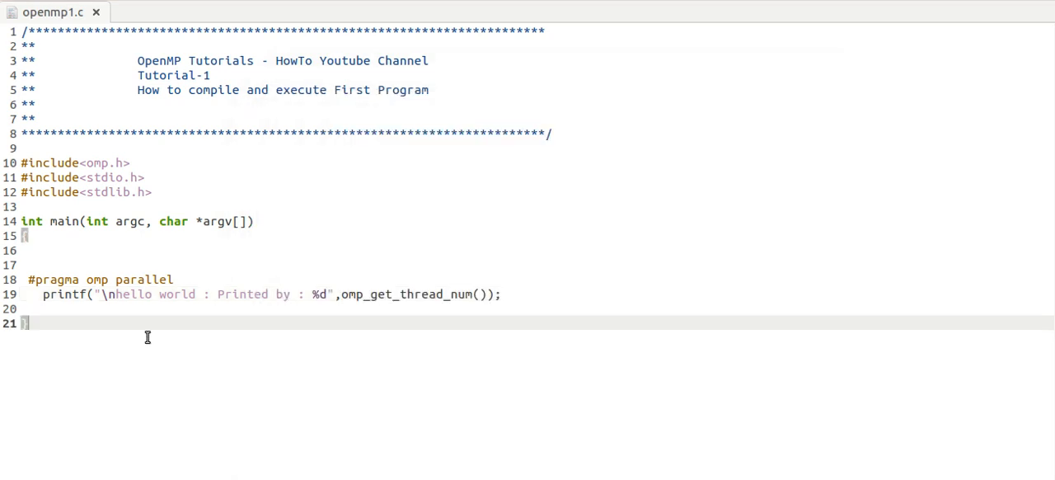
{"action": "mouse_move", "coordinate": [232, 303]}
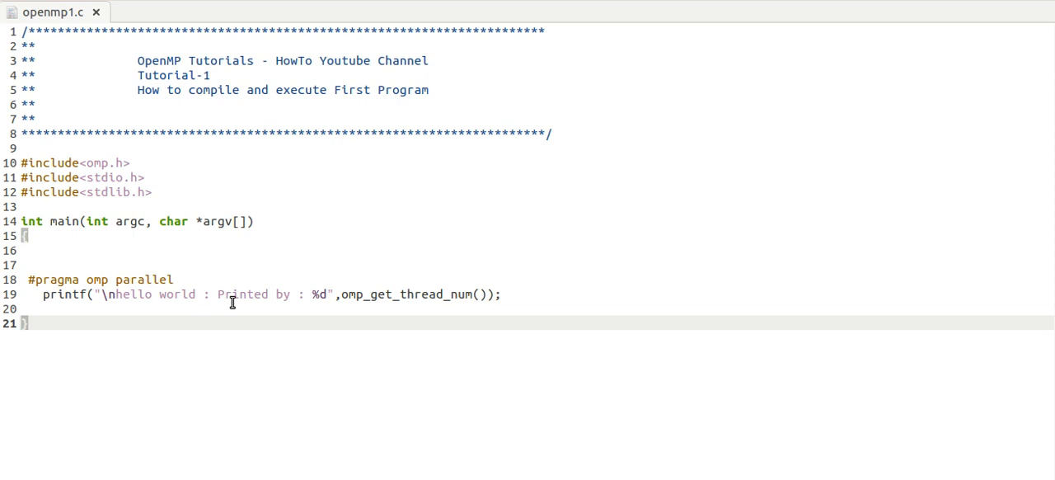
{"action": "mouse_move", "coordinate": [889, 320]}
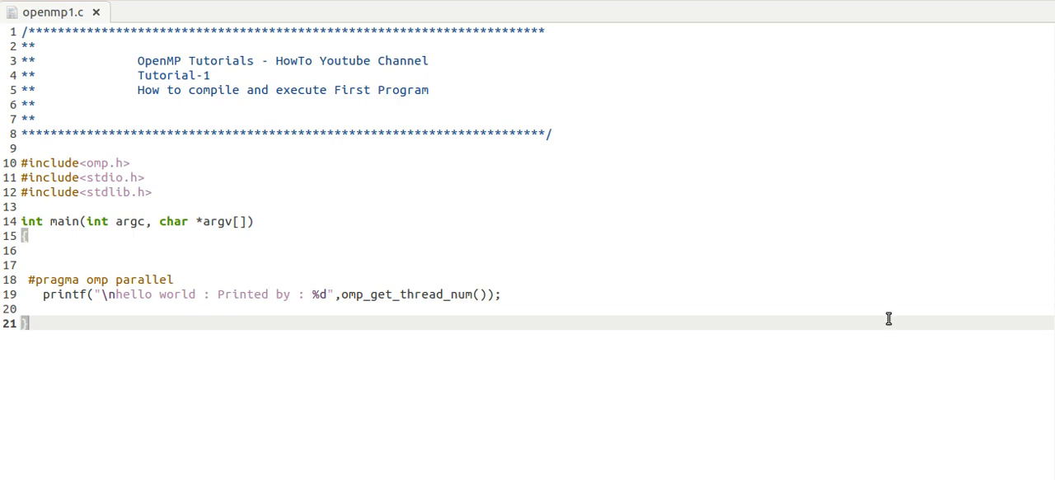